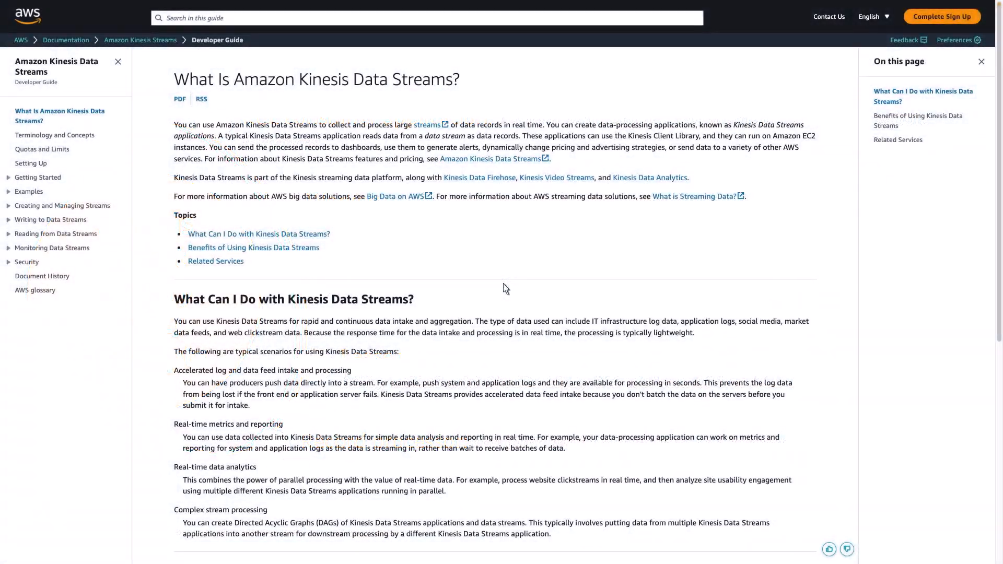
# - Navigate from Reading from Data Streams to the Using the Kinesis Client Library page and read to its Glue Schema Registry section
pyautogui.click(56, 233)
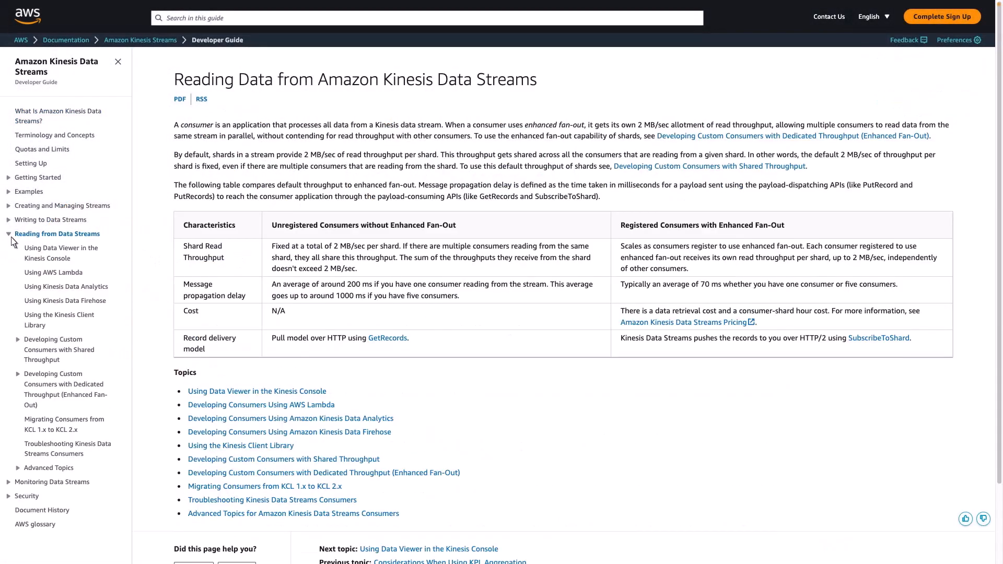
pyautogui.click(59, 320)
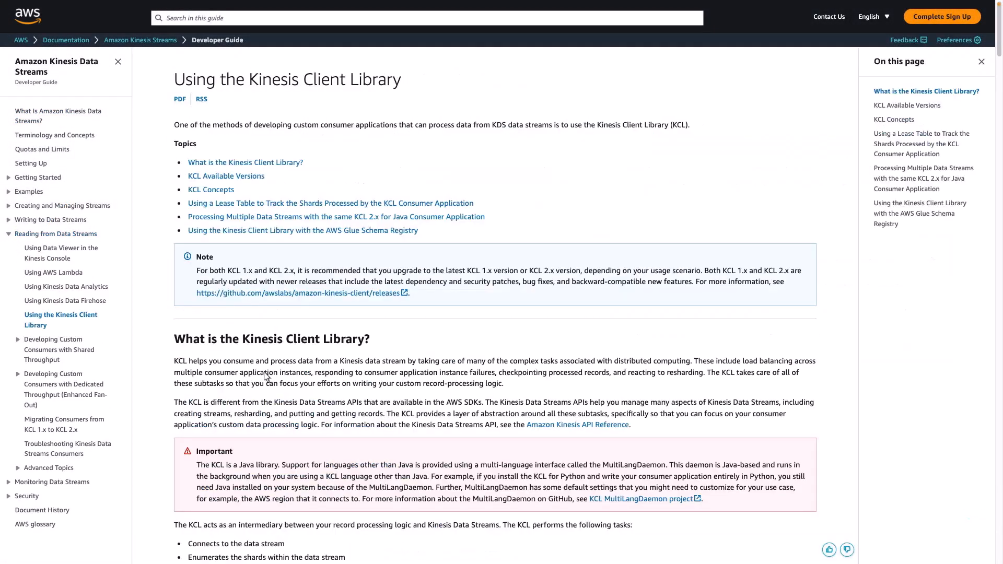
pyautogui.scroll(-3)
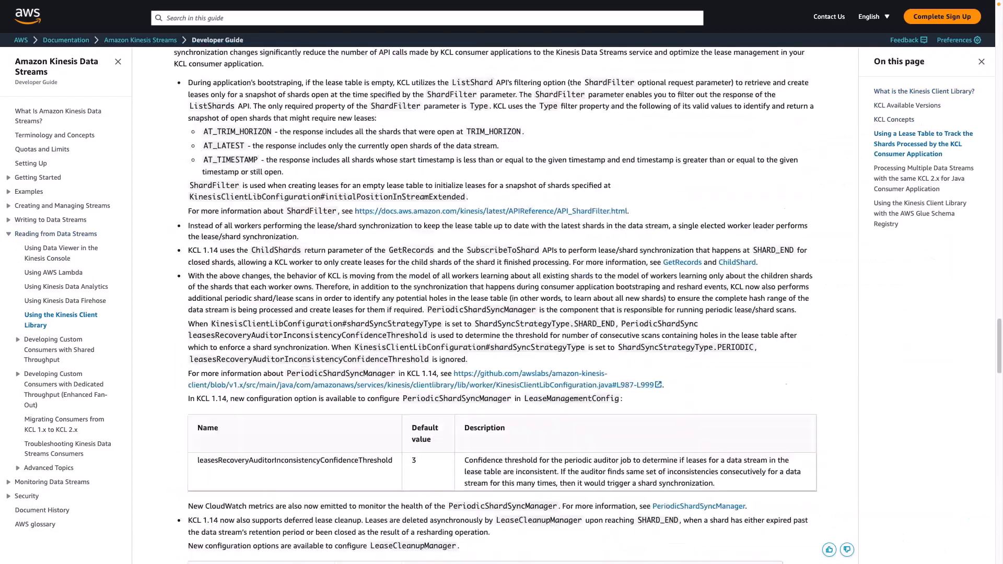
pyautogui.scroll(-3)
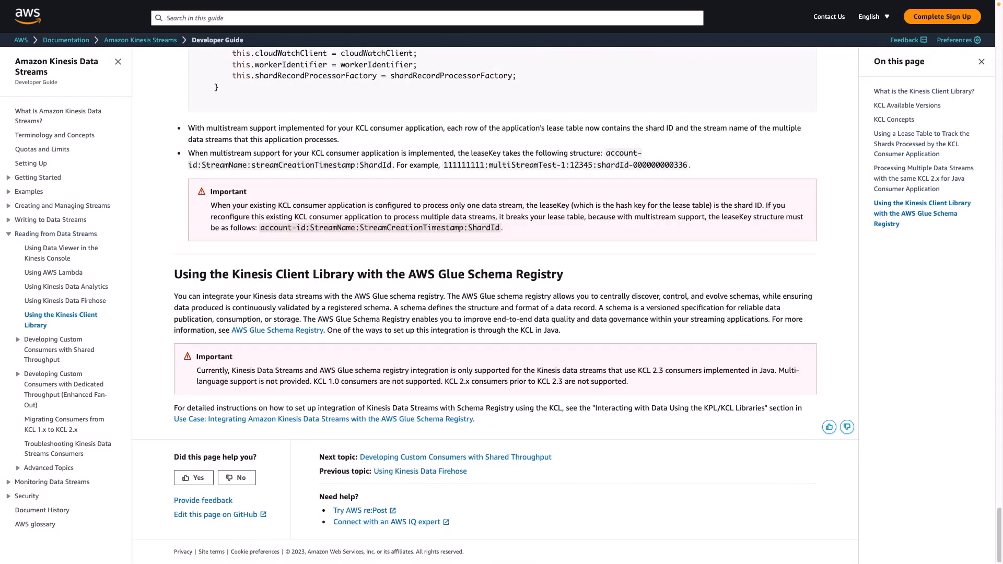
pyautogui.moveTo(187, 377)
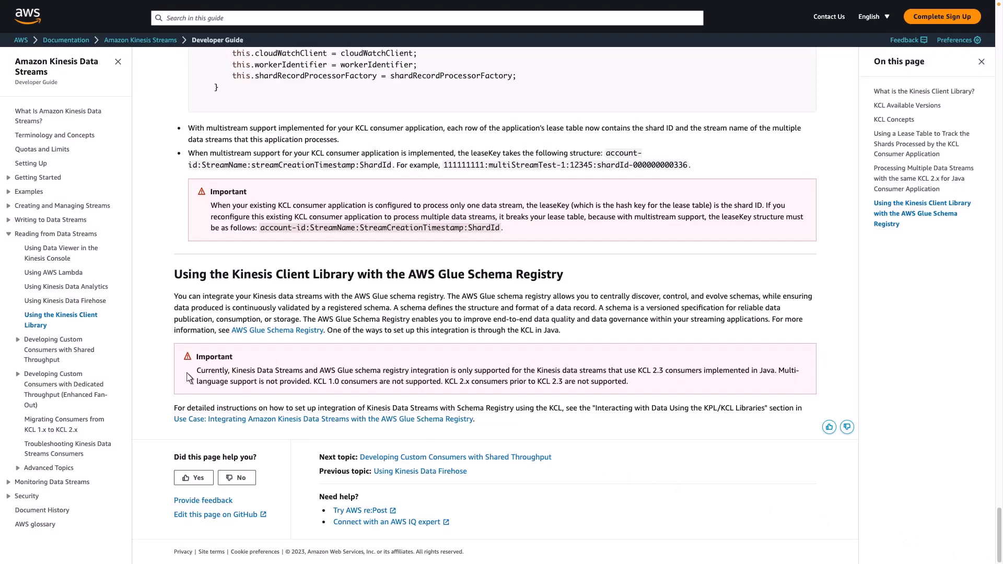
# - Follow the shared-throughput custom consumers and KCL 1.x topics to reach the Java KCL consumer page
pyautogui.click(455, 456)
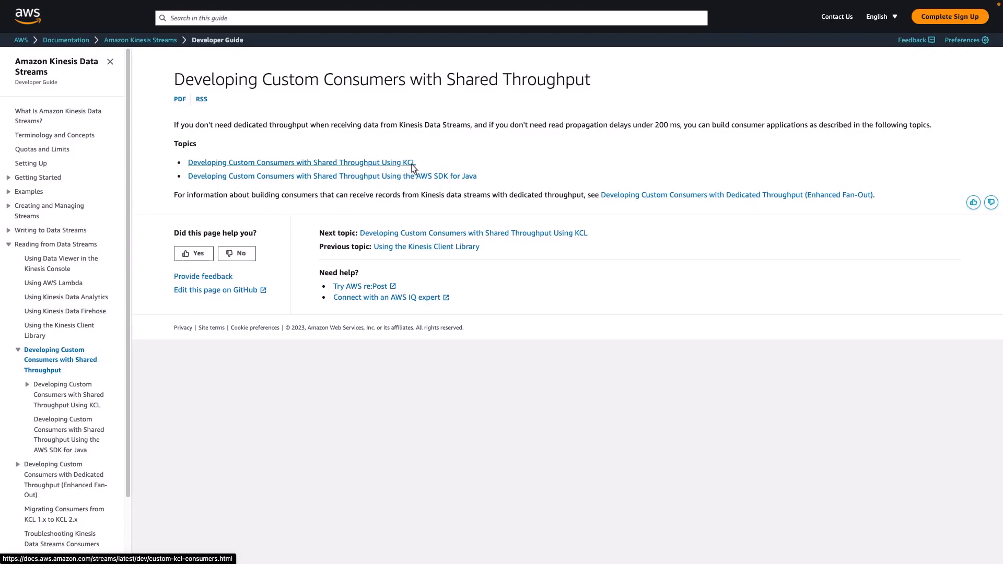
pyautogui.click(301, 161)
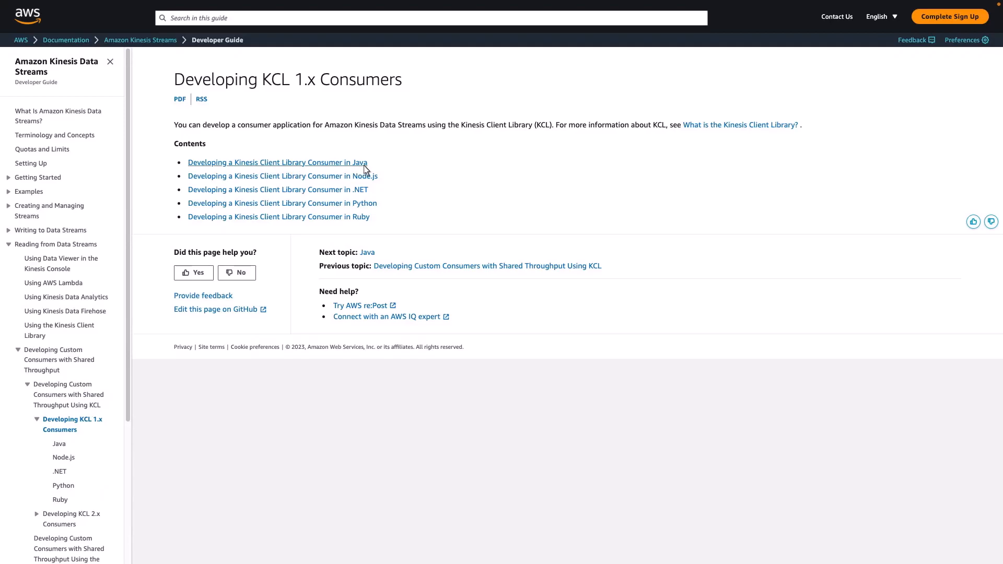
pyautogui.click(277, 163)
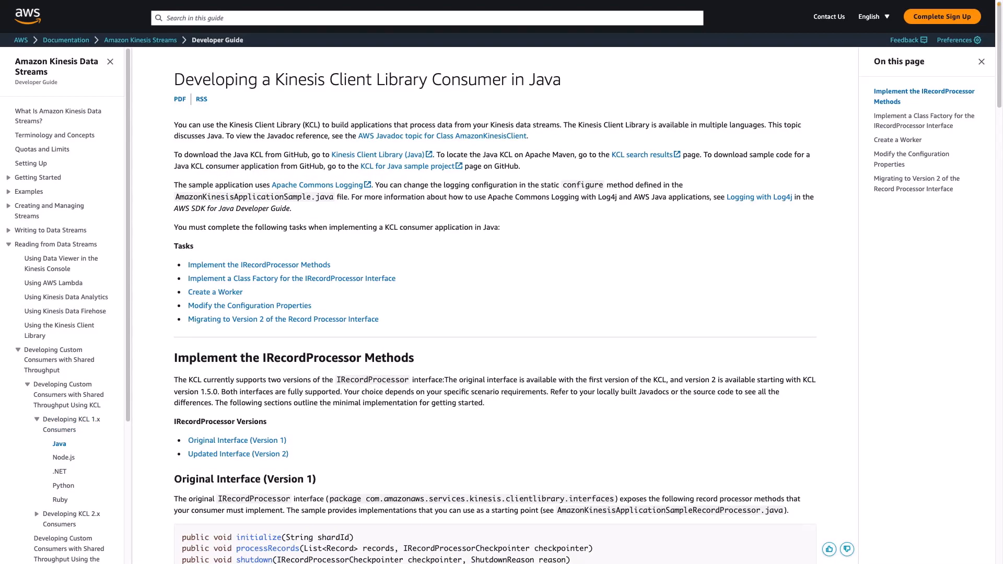
pyautogui.moveTo(358, 167)
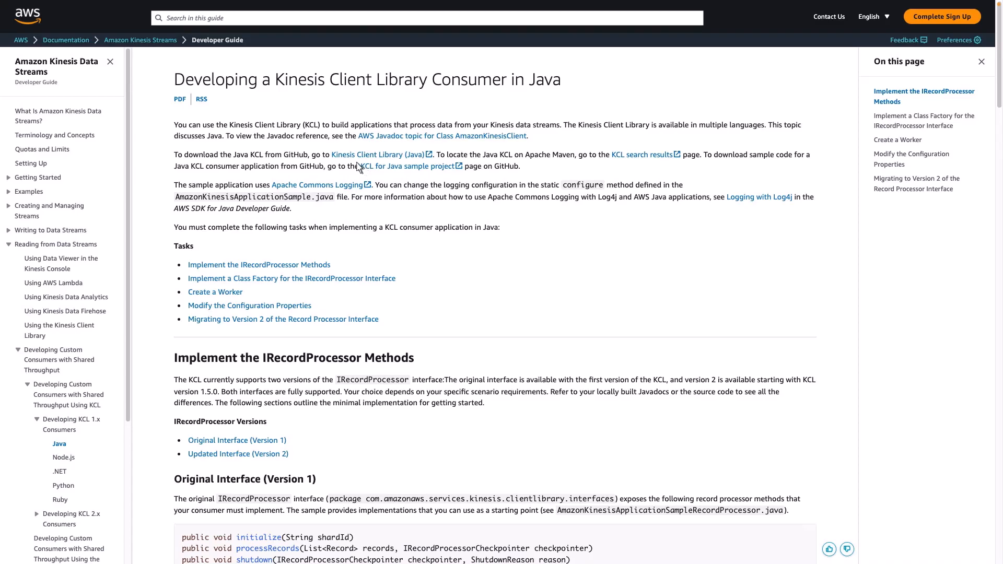
pyautogui.click(377, 155)
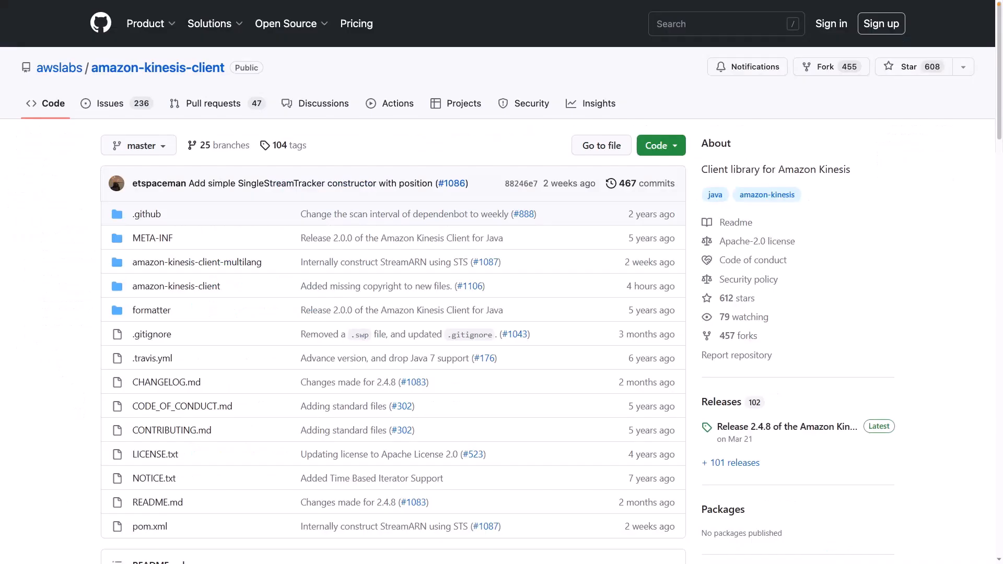
pyautogui.moveTo(230, 273)
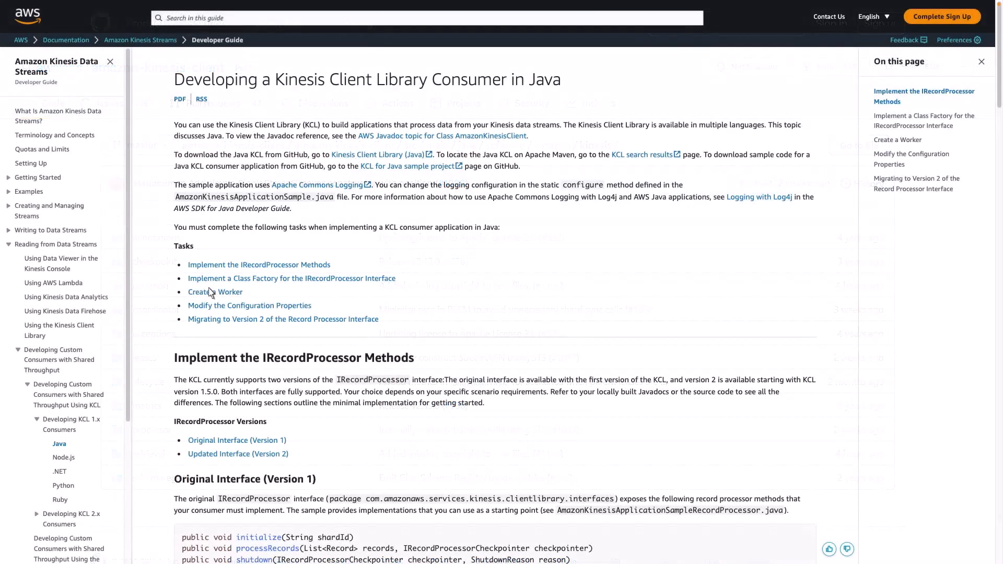
pyautogui.scroll(-3)
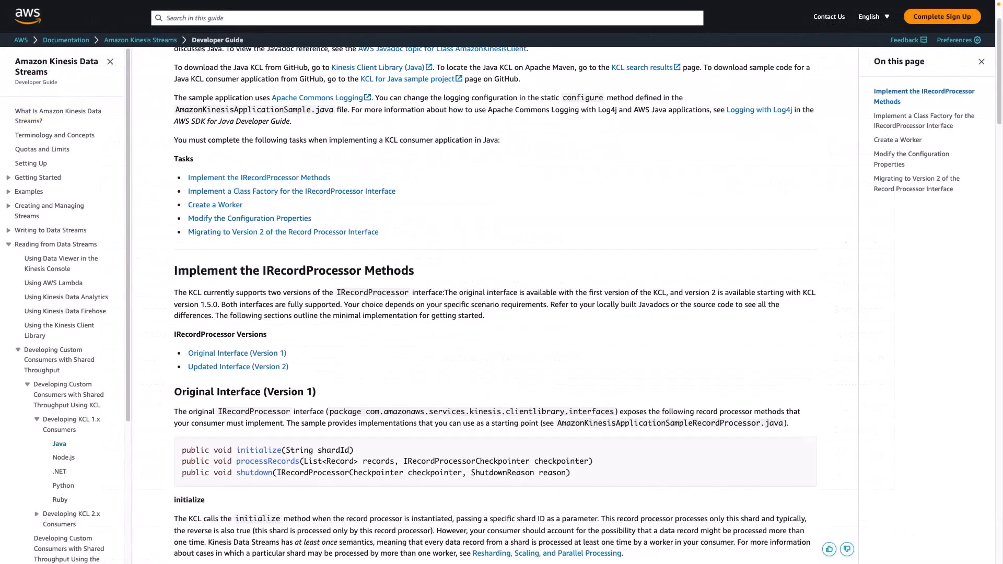
pyautogui.scroll(-3)
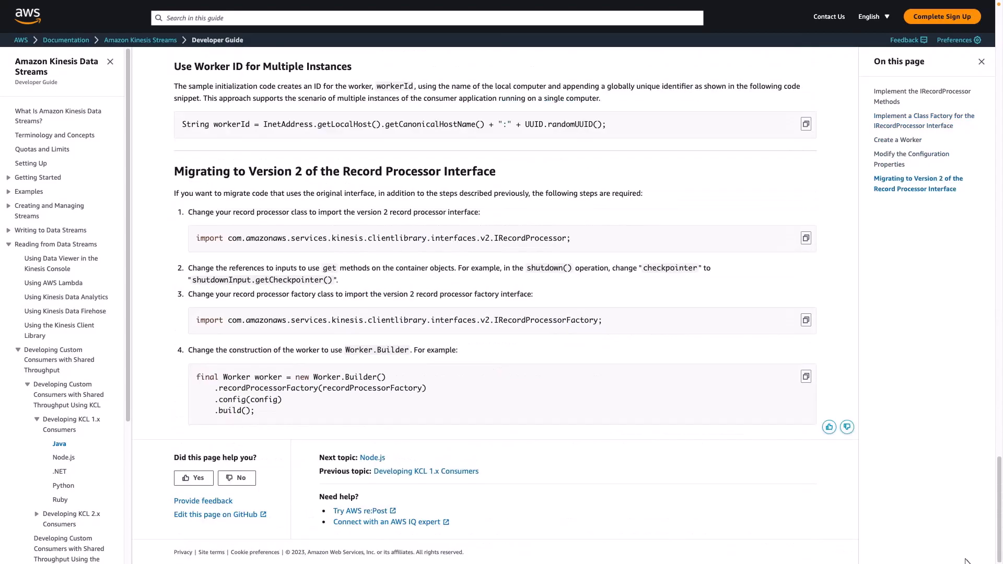
pyautogui.scroll(-3)
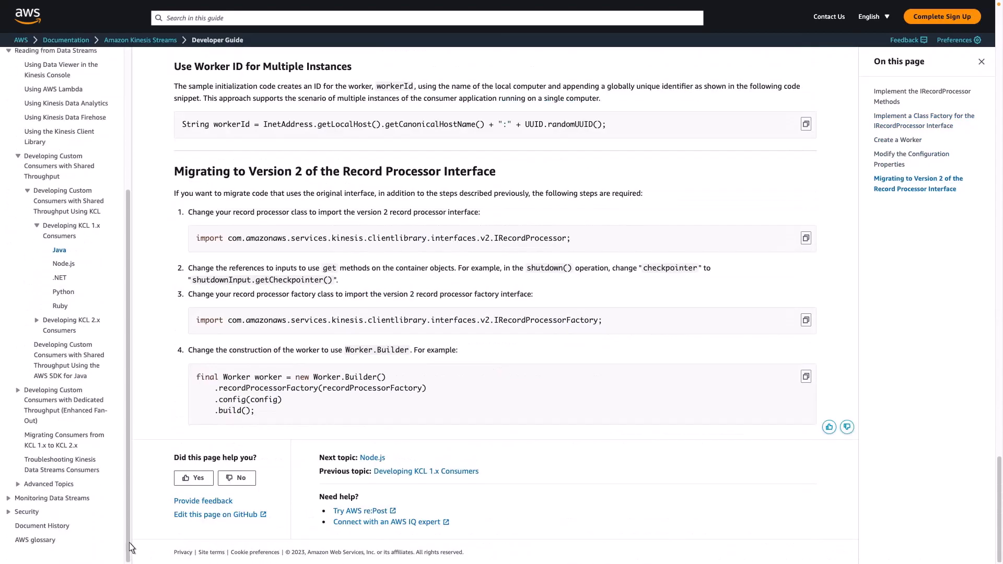
# - Reach the Enhanced Fan-Out Consumers Using KCL 2.x in Java page and read through its sample code
pyautogui.click(65, 405)
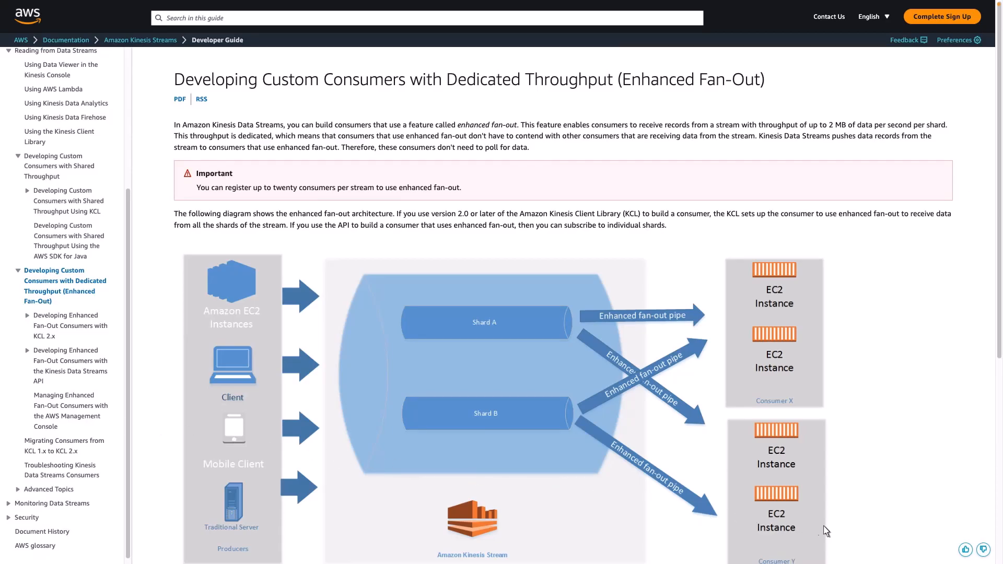
pyautogui.scroll(-3)
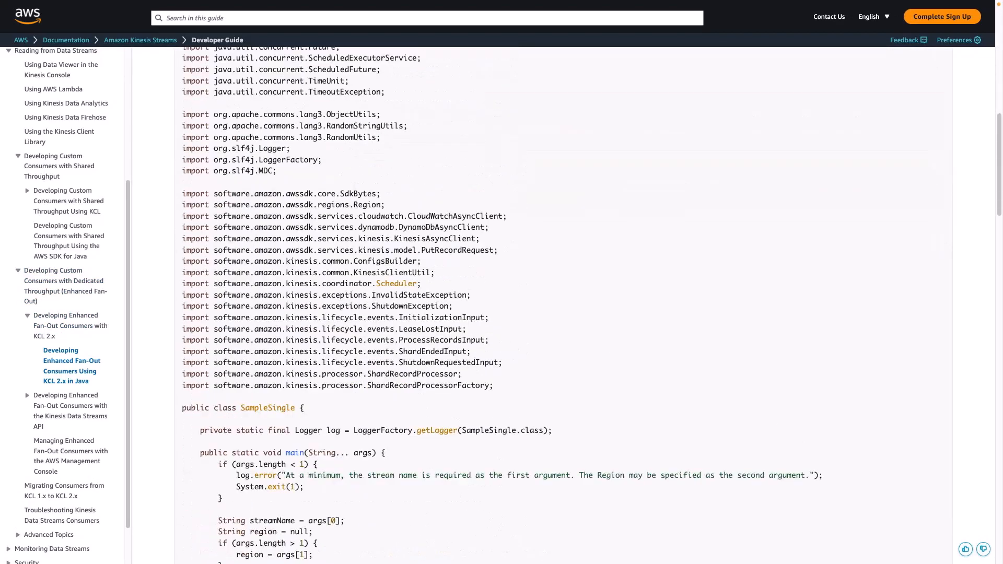
pyautogui.scroll(-3)
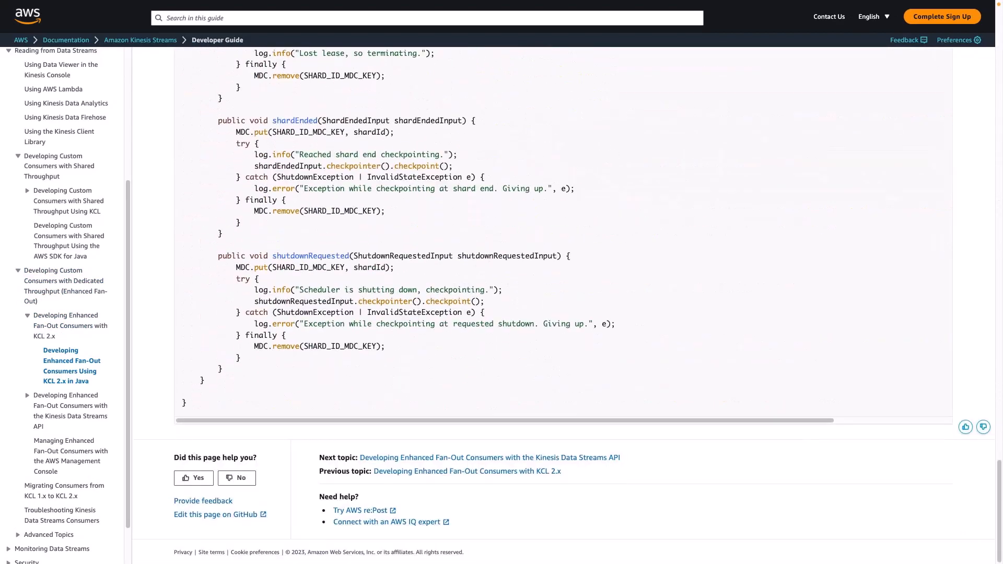